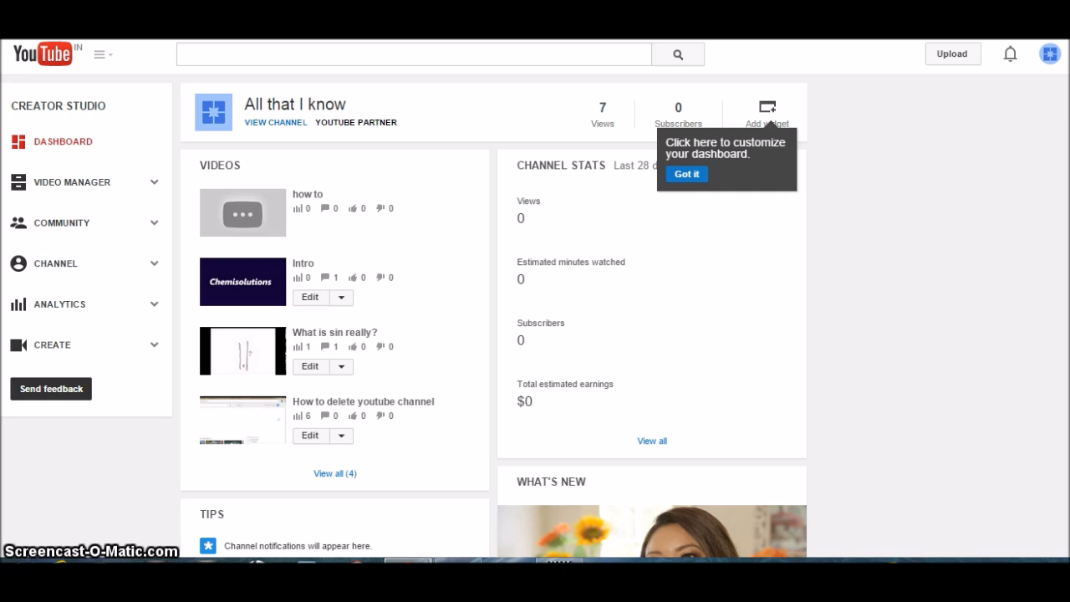
{"action": "mouse_move", "coordinate": [849, 188]}
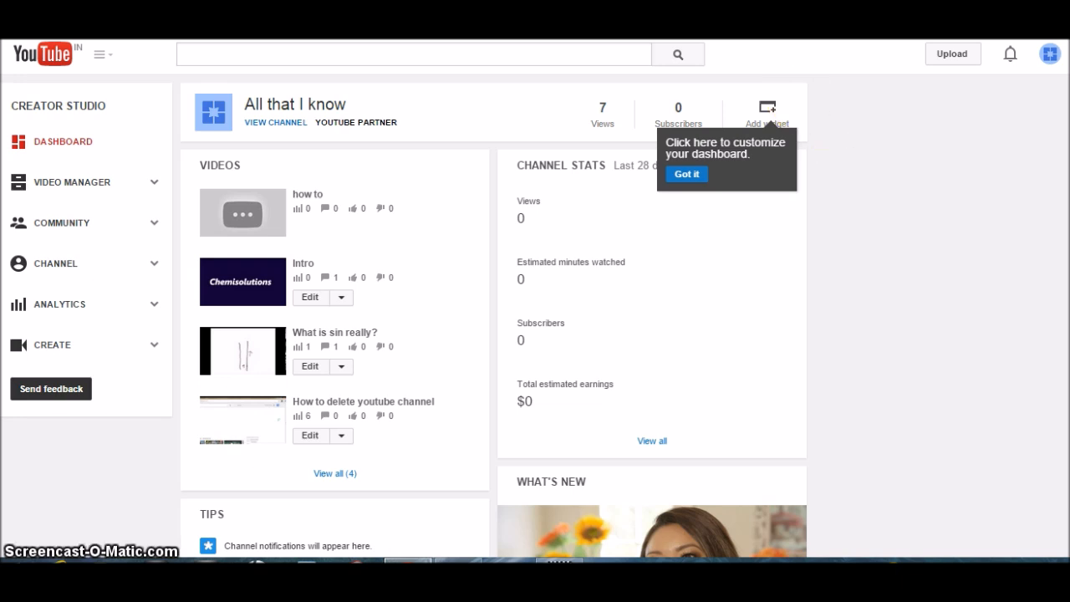
{"action": "mouse_move", "coordinate": [1027, 90]}
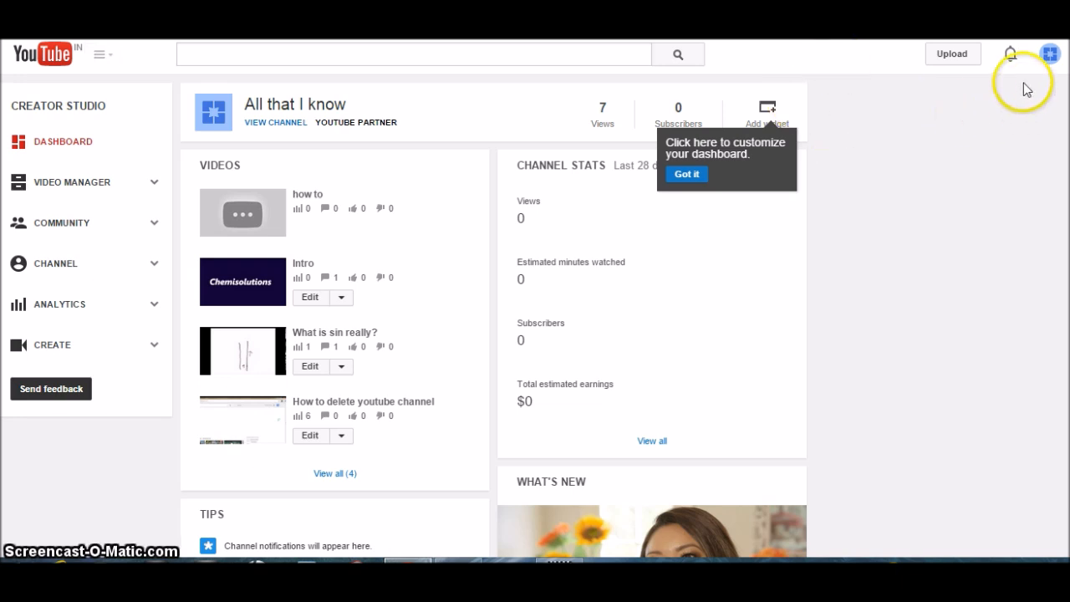
{"action": "mouse_move", "coordinate": [1046, 81]}
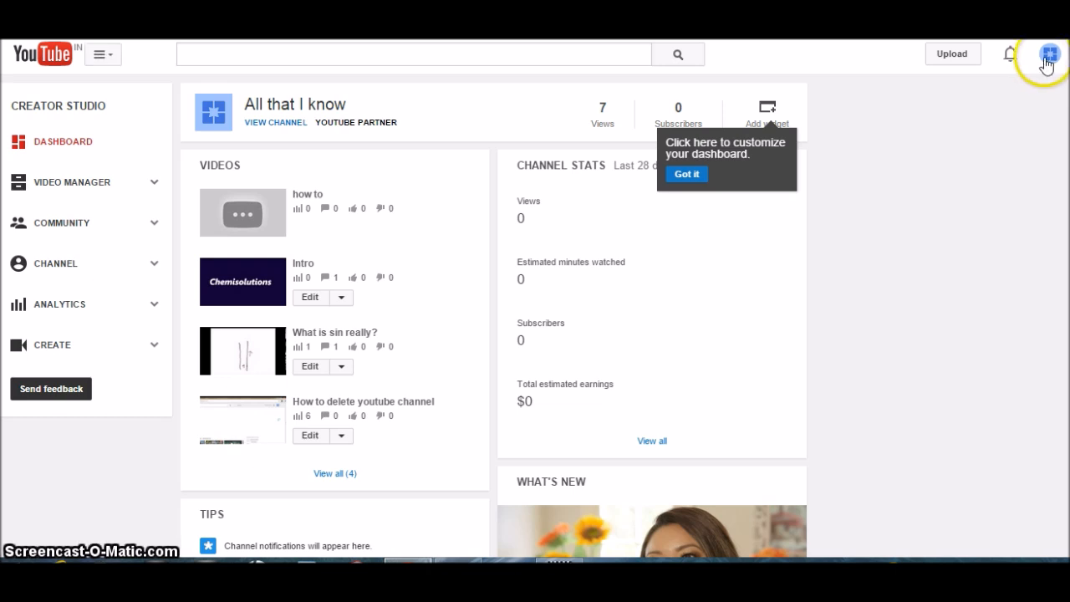
From the avatar menu, reach the channel account settings on the Managers tab
{"action": "left_click", "coordinate": [1049, 54]}
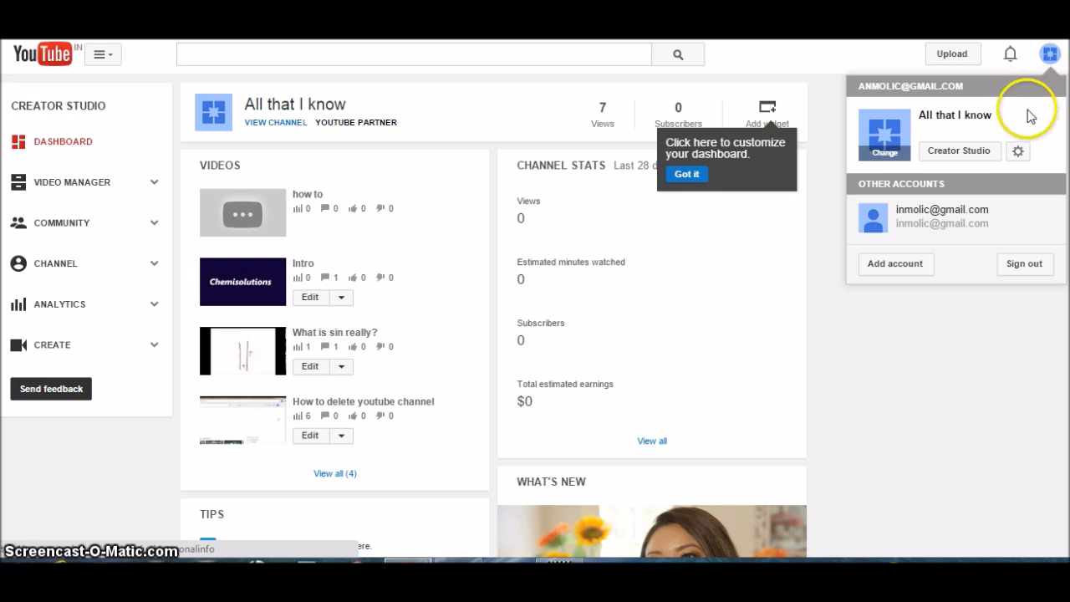
{"action": "left_click", "coordinate": [1019, 151]}
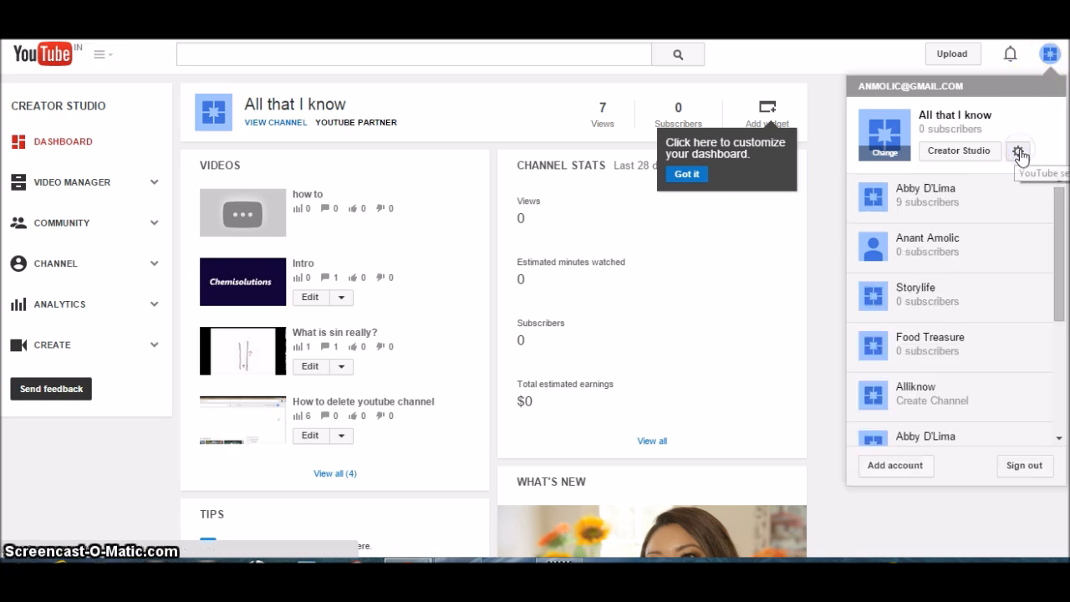
{"action": "left_click", "coordinate": [1020, 150]}
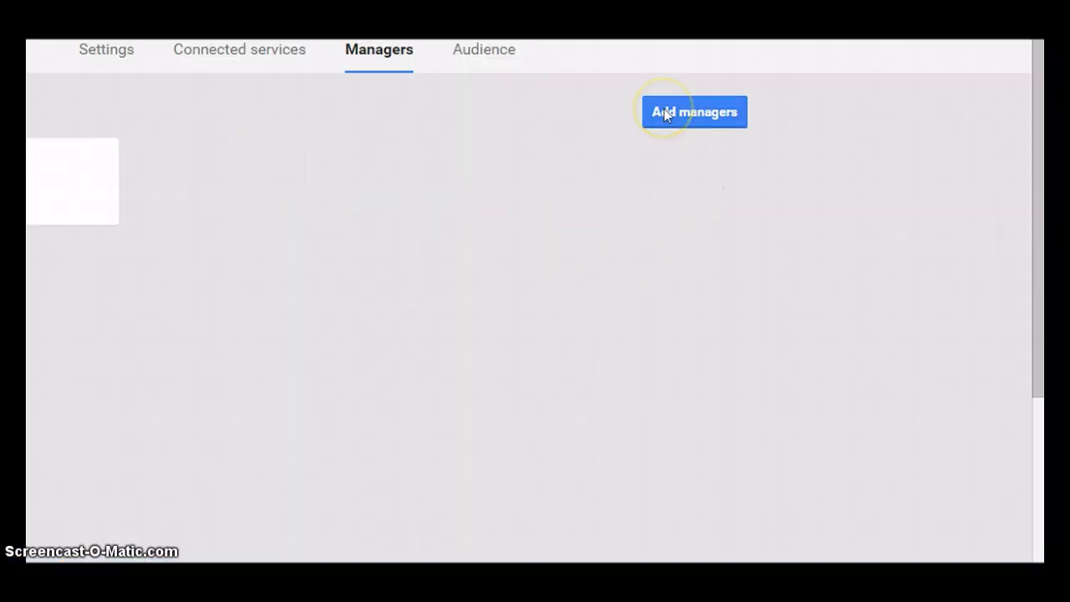
Open the Invite new managers dialog with the role set to Manager
{"action": "left_click", "coordinate": [694, 111]}
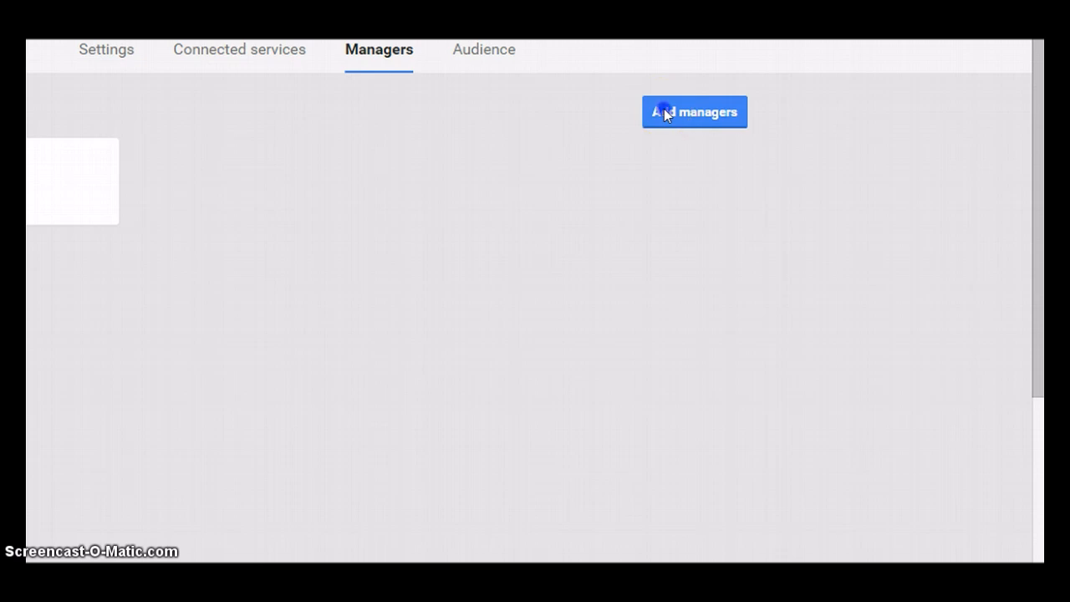
{"action": "left_click", "coordinate": [695, 112]}
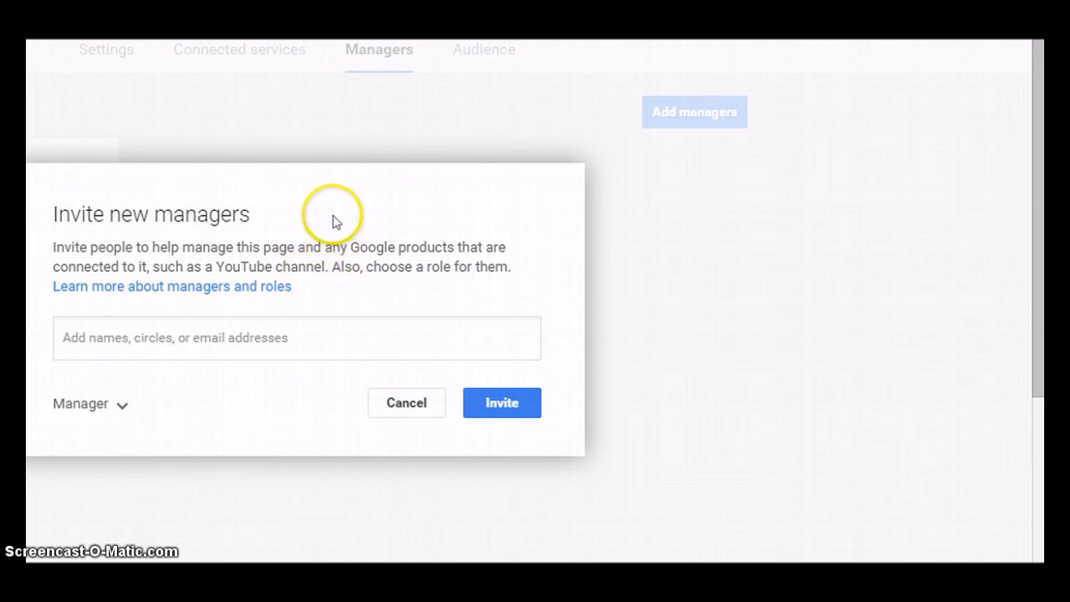
{"action": "mouse_move", "coordinate": [284, 232]}
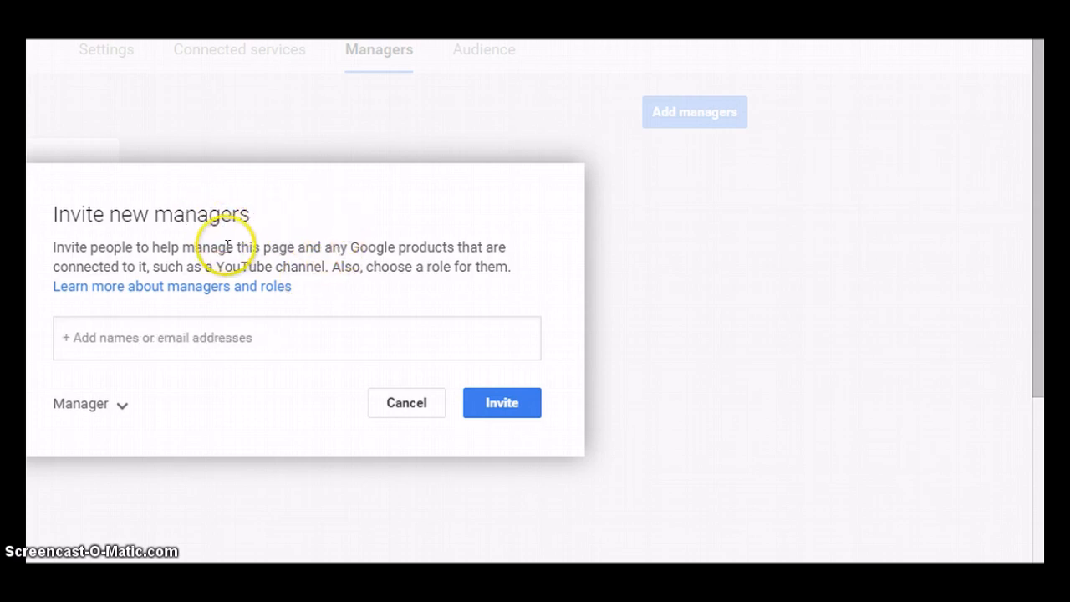
{"action": "mouse_move", "coordinate": [849, 168]}
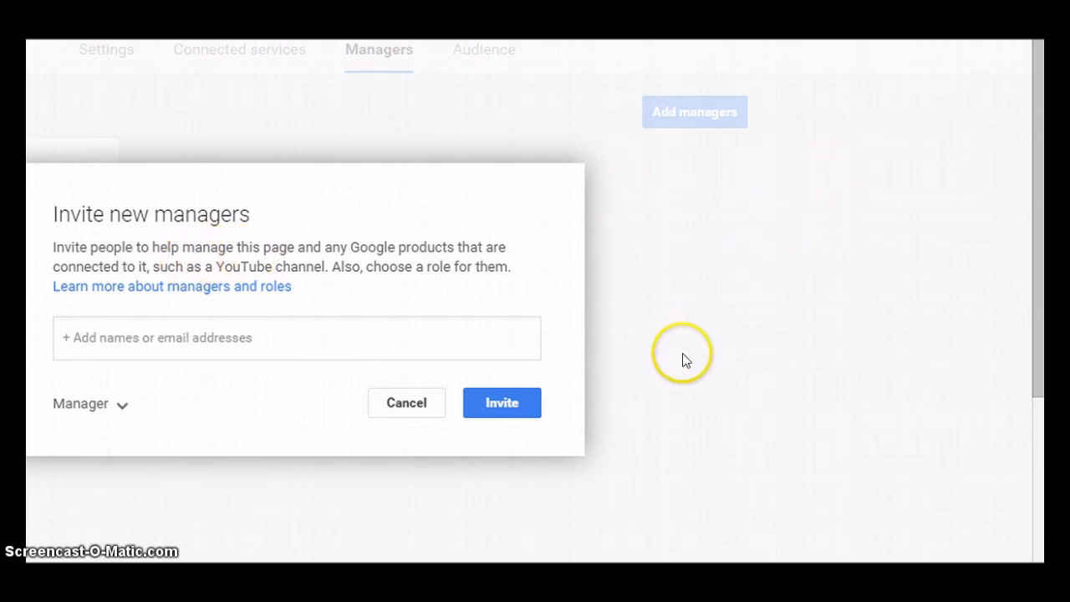
{"action": "mouse_move", "coordinate": [652, 259]}
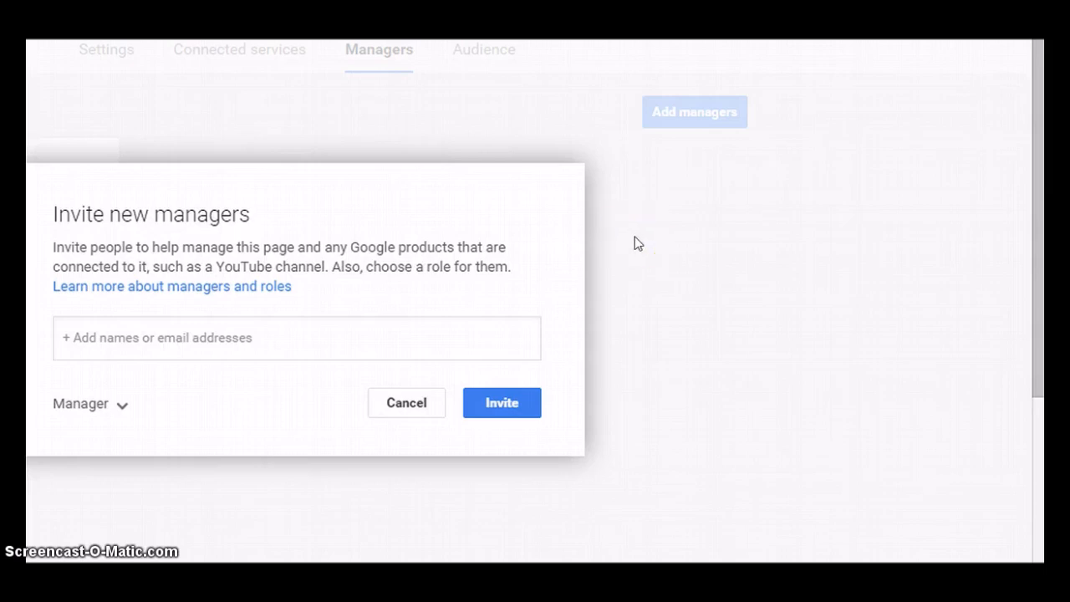
{"action": "left_click", "coordinate": [143, 338]}
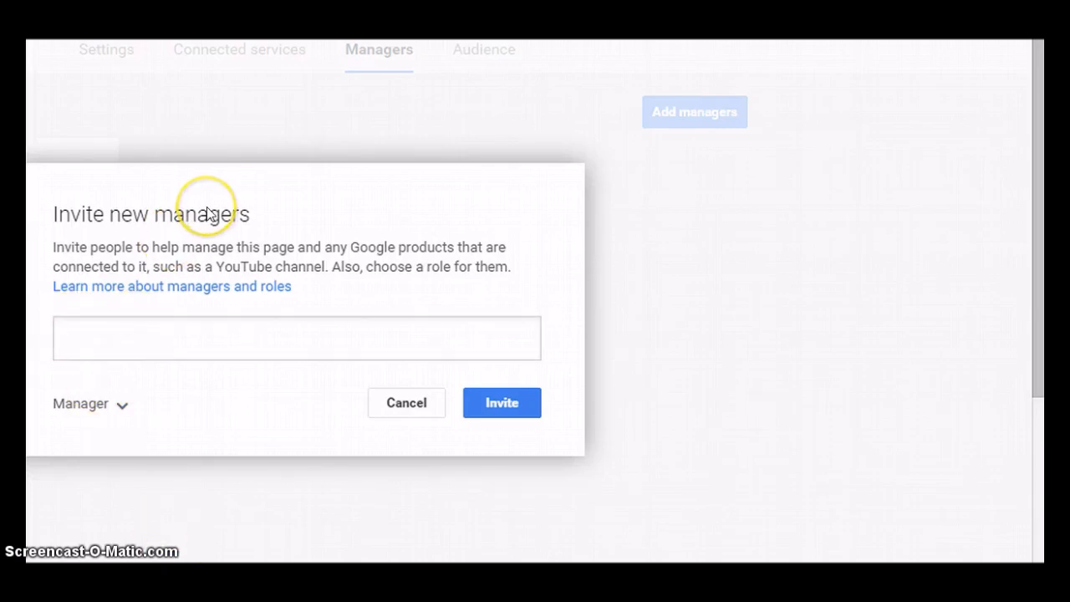
{"action": "mouse_move", "coordinate": [199, 155]}
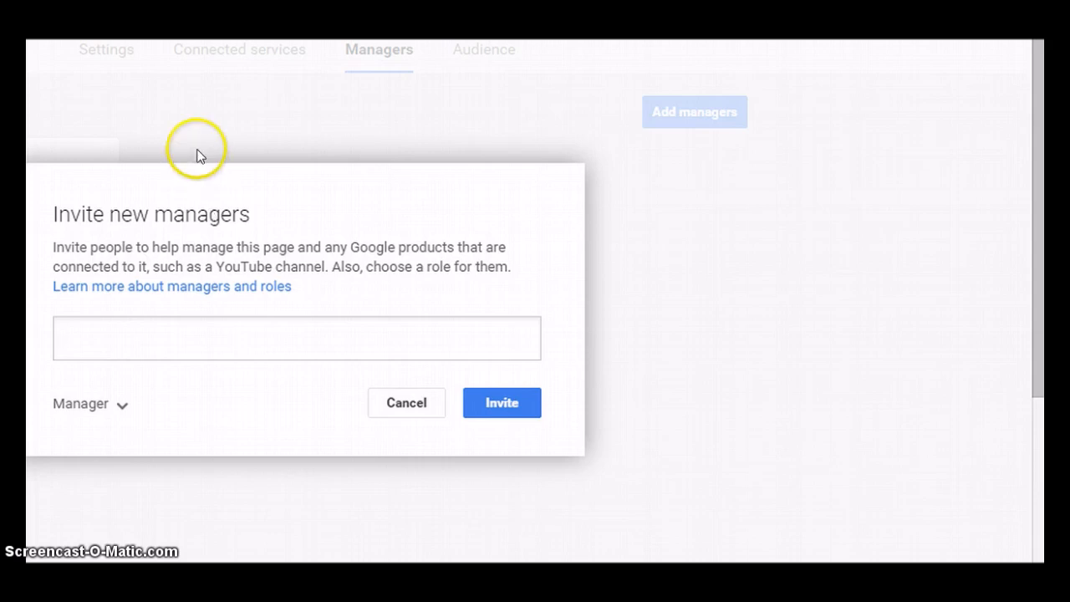
{"action": "left_click", "coordinate": [297, 338]}
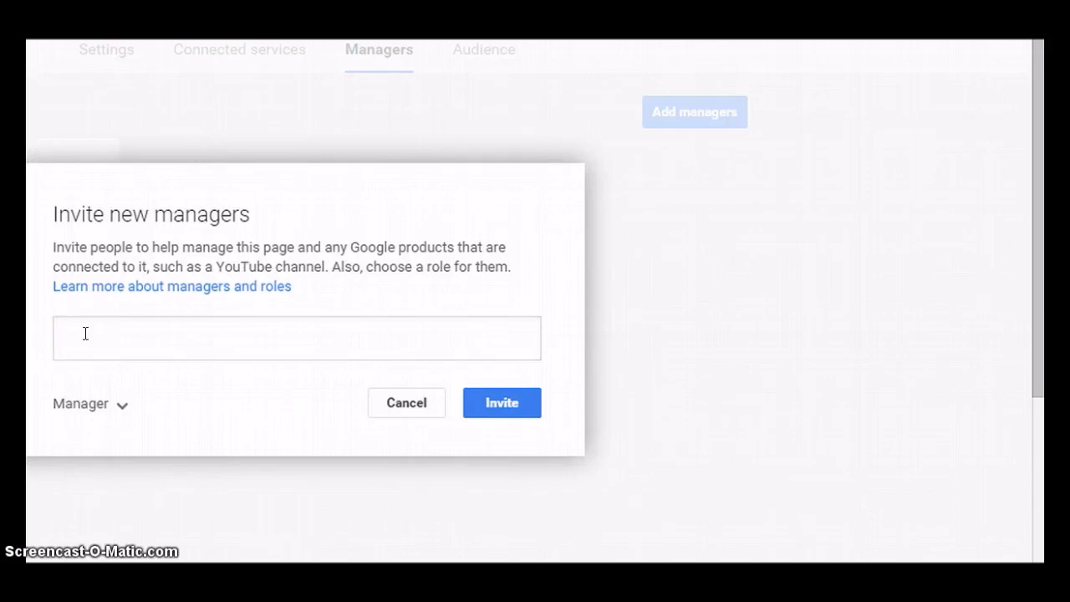
Type 'rroma' in the names field and add the matching suggested person as invitee
{"action": "left_click", "coordinate": [297, 337]}
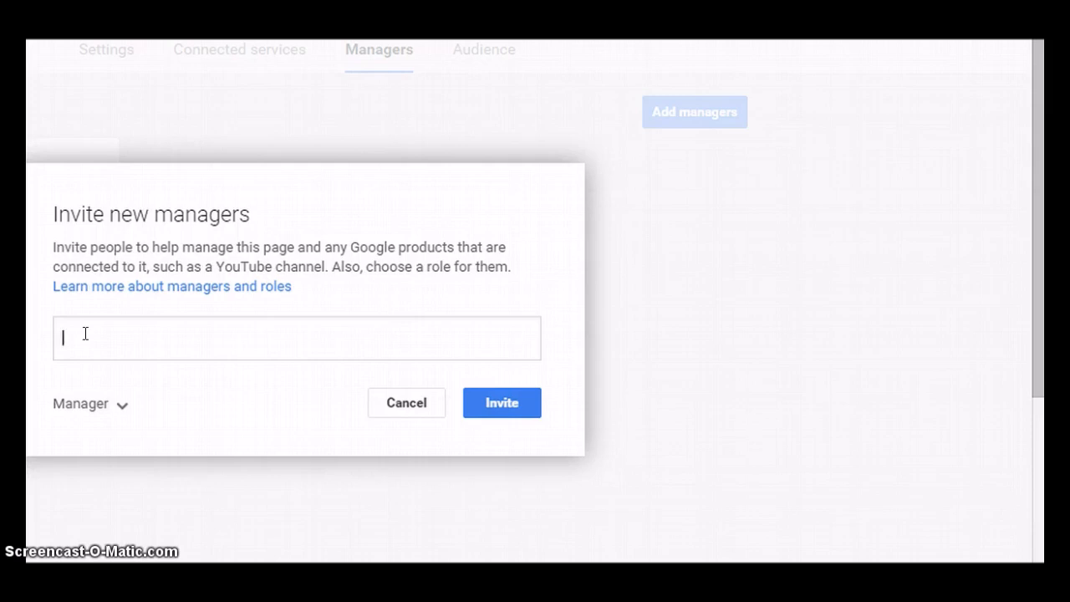
{"action": "type", "text": "r"}
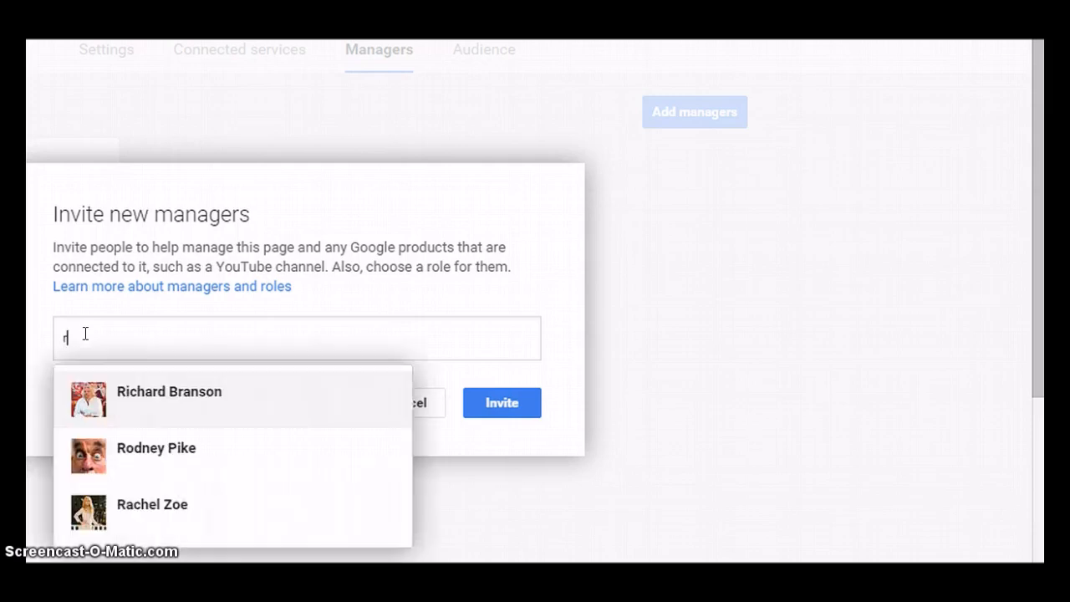
{"action": "type", "text": "r"}
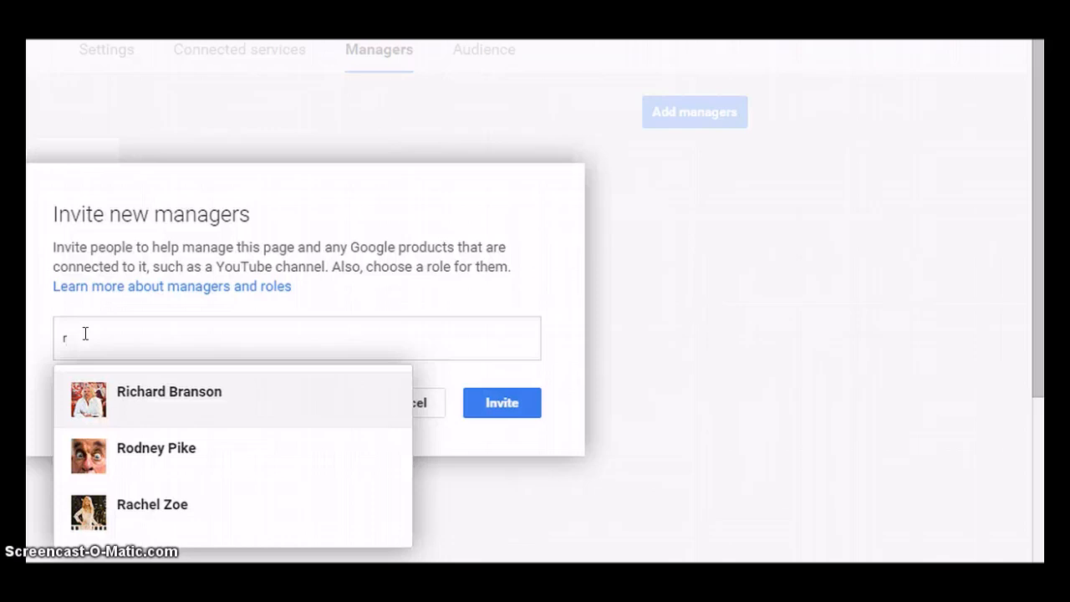
{"action": "type", "text": "omalee"}
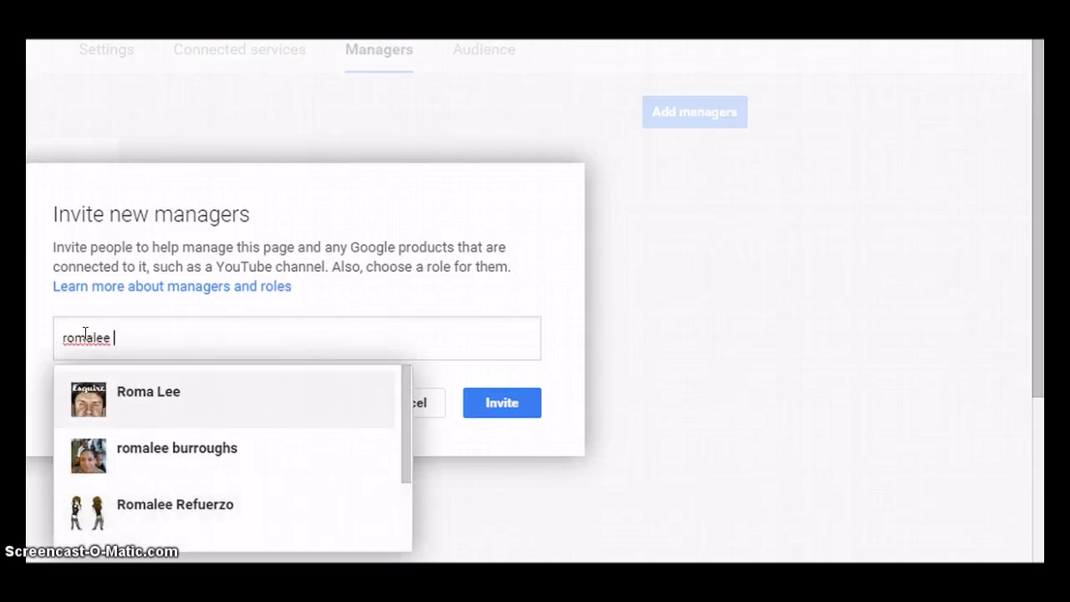
{"action": "type", "text": "amo"}
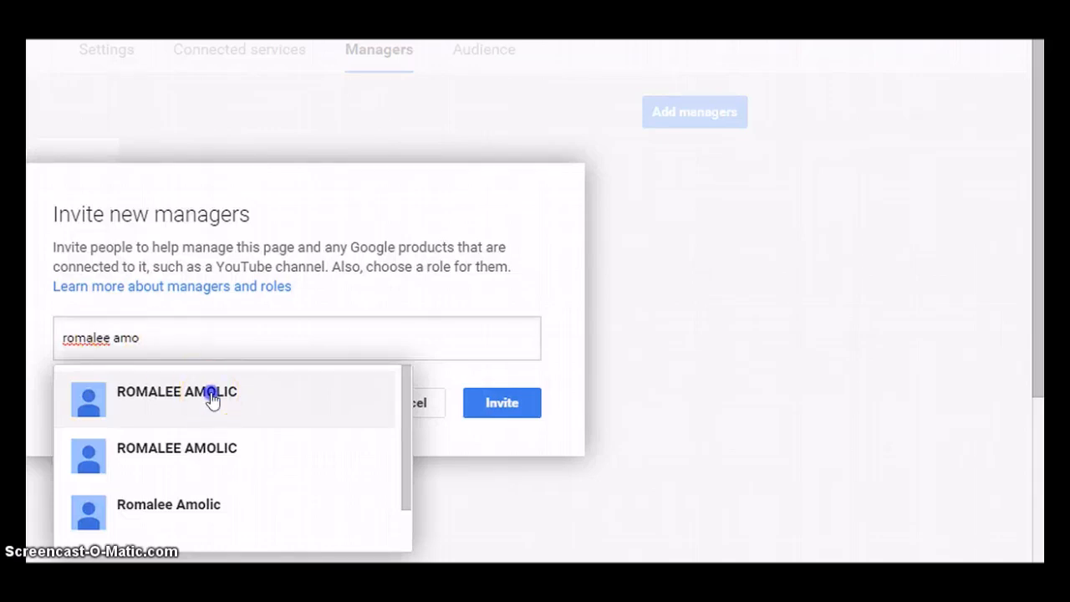
{"action": "left_click", "coordinate": [176, 391]}
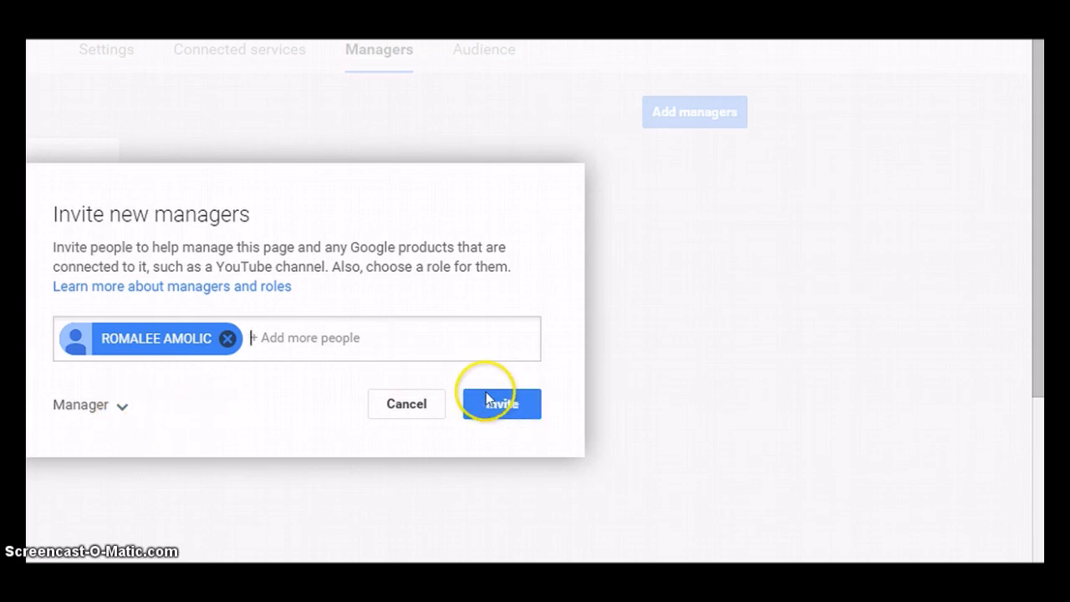
Send the invite so the person is listed as an invited Manager
{"action": "left_click", "coordinate": [501, 404]}
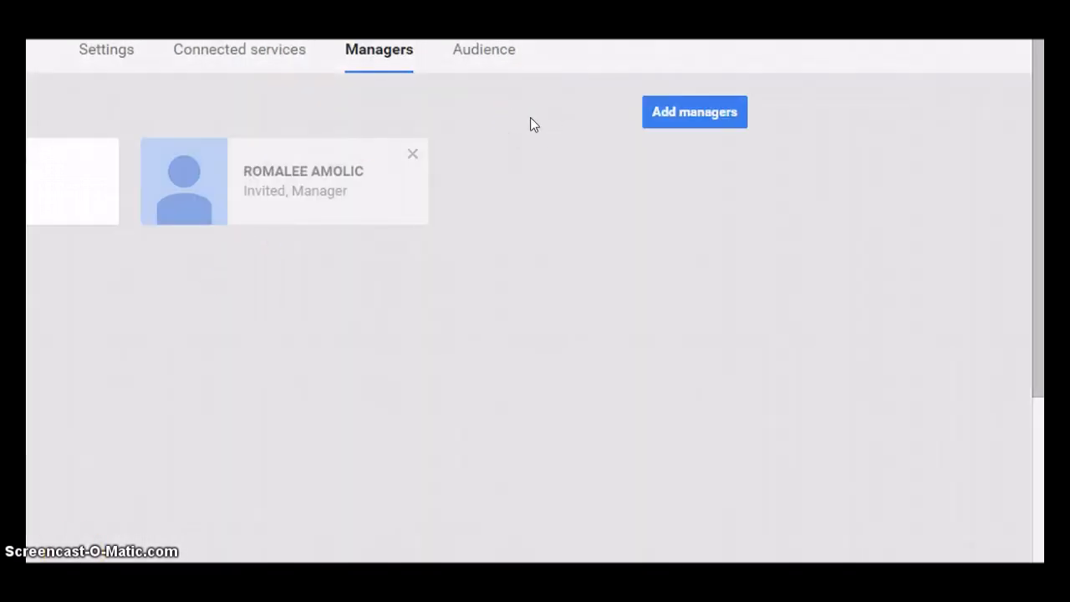
{"action": "mouse_move", "coordinate": [400, 218]}
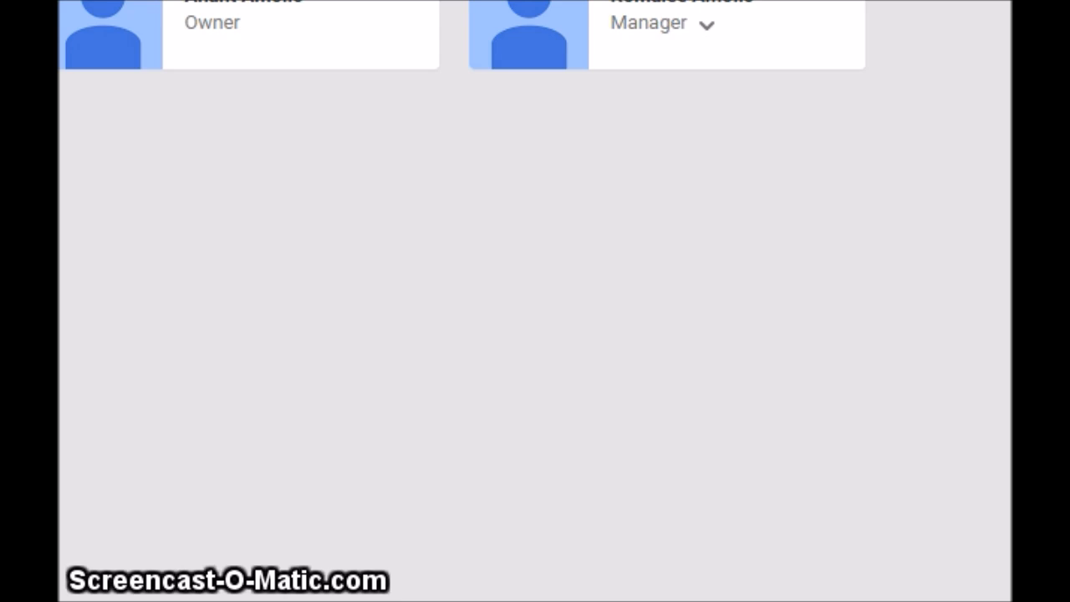
{"action": "mouse_move", "coordinate": [707, 27]}
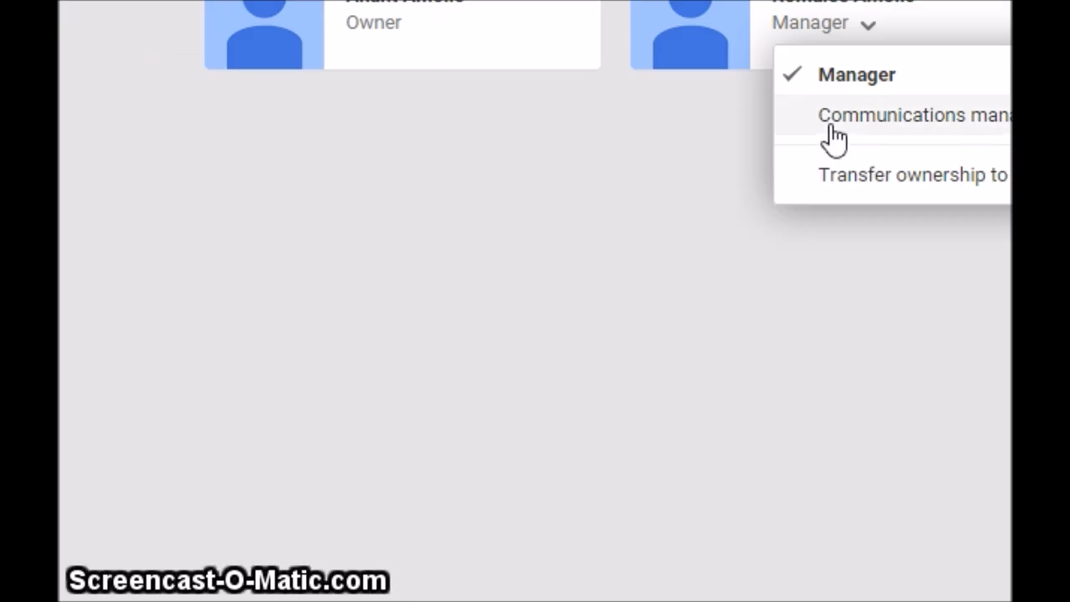
{"action": "mouse_move", "coordinate": [878, 188]}
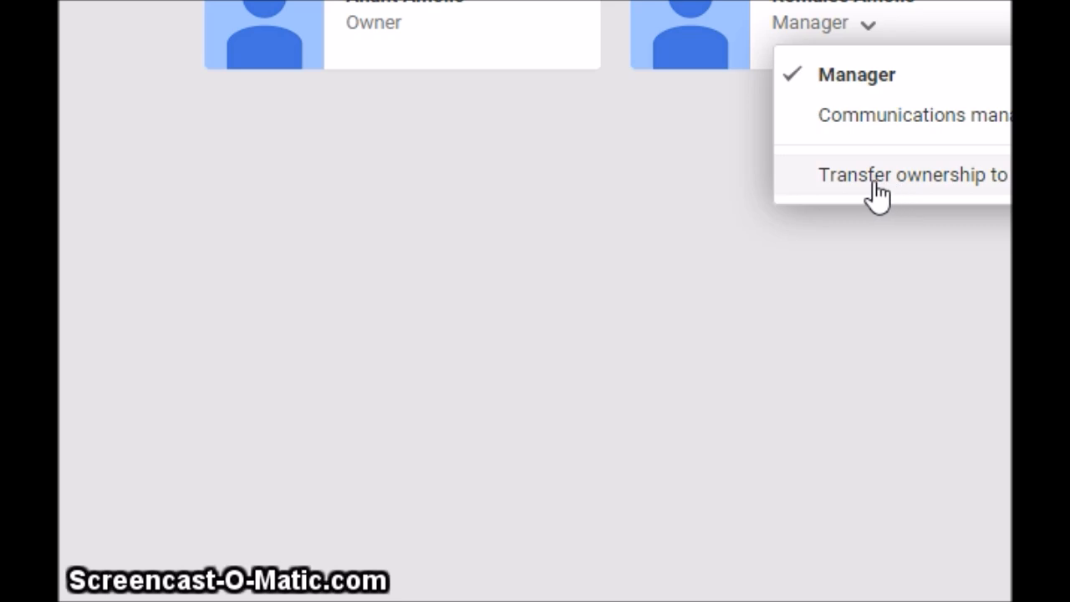
{"action": "mouse_move", "coordinate": [978, 180]}
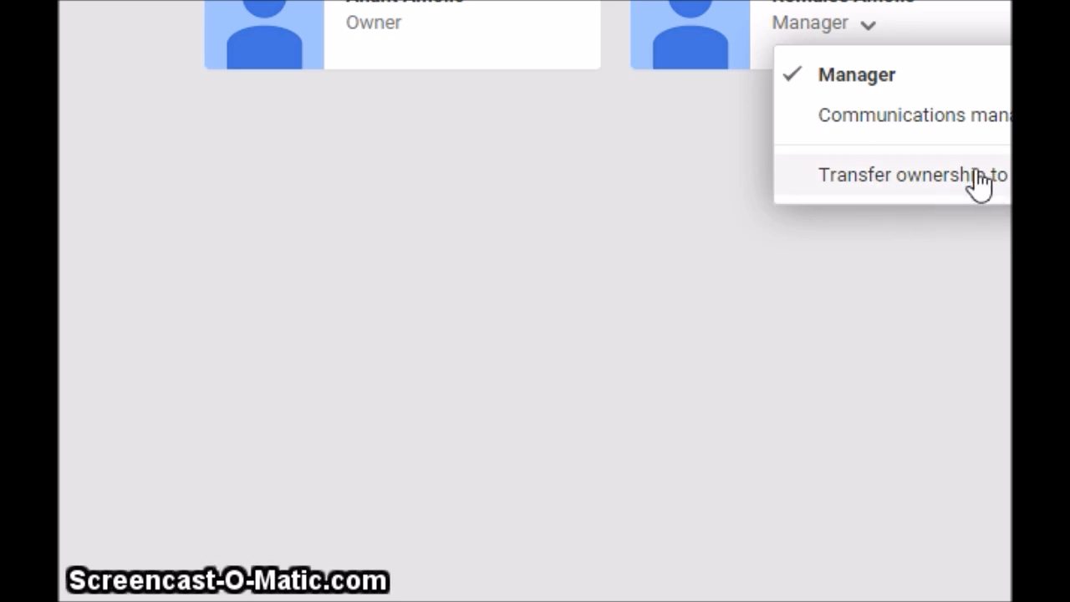
{"action": "mouse_move", "coordinate": [888, 219]}
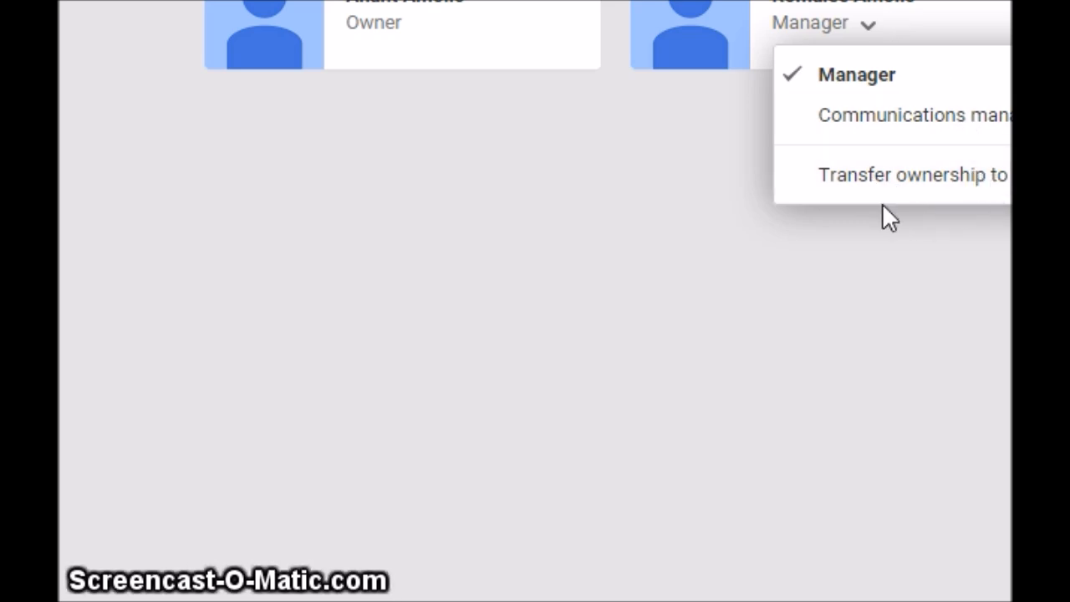
Choose Transfer ownership from the new manager's role dropdown
{"action": "left_click", "coordinate": [909, 174]}
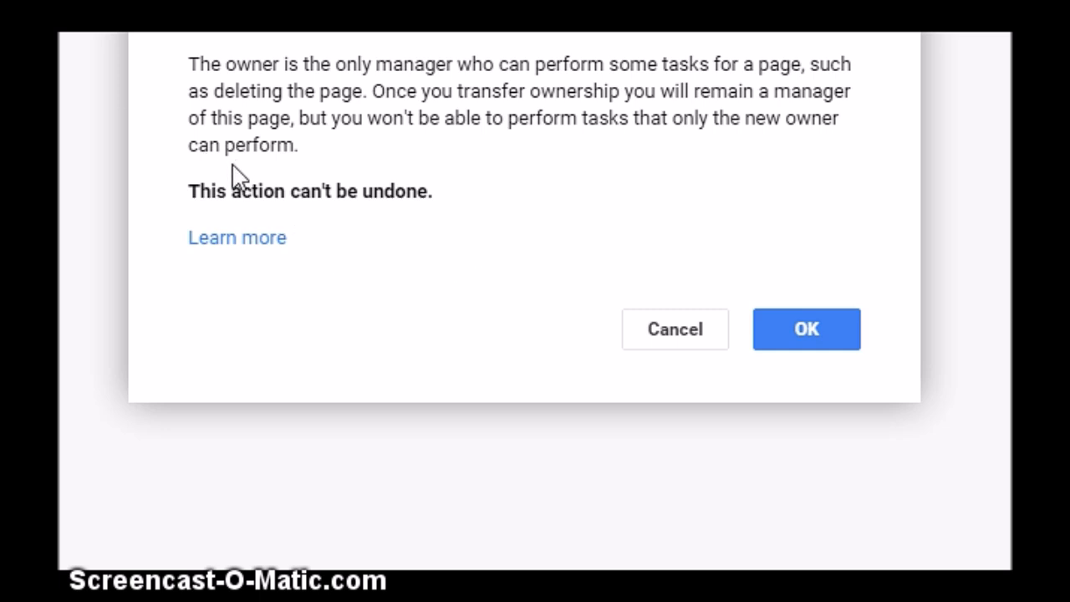
Accept the irreversible ownership transfer warning with OK
{"action": "left_click", "coordinate": [806, 329]}
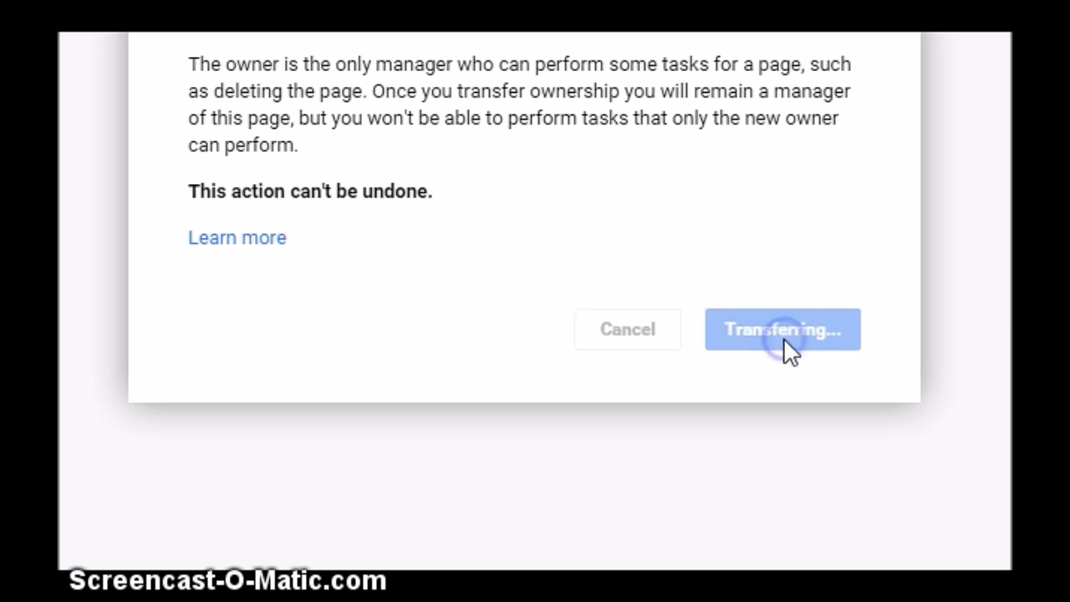